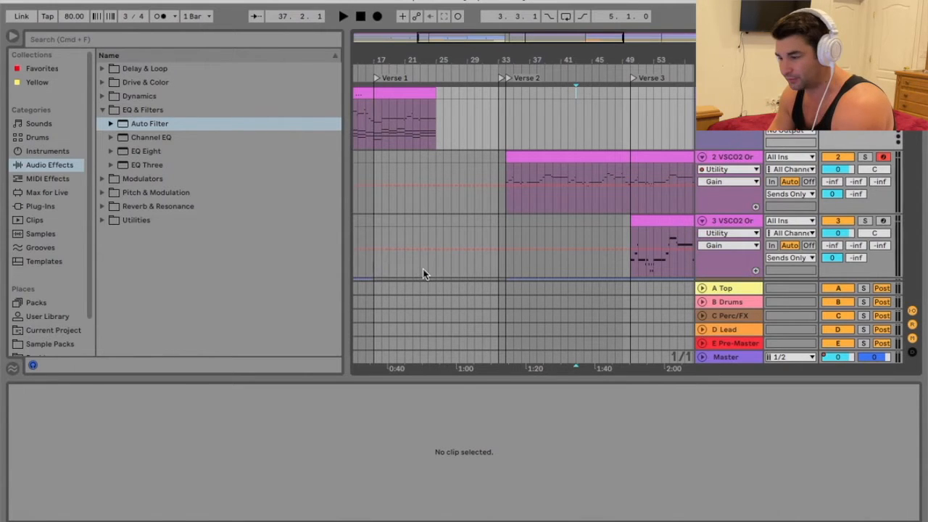
pyautogui.moveTo(600, 56)
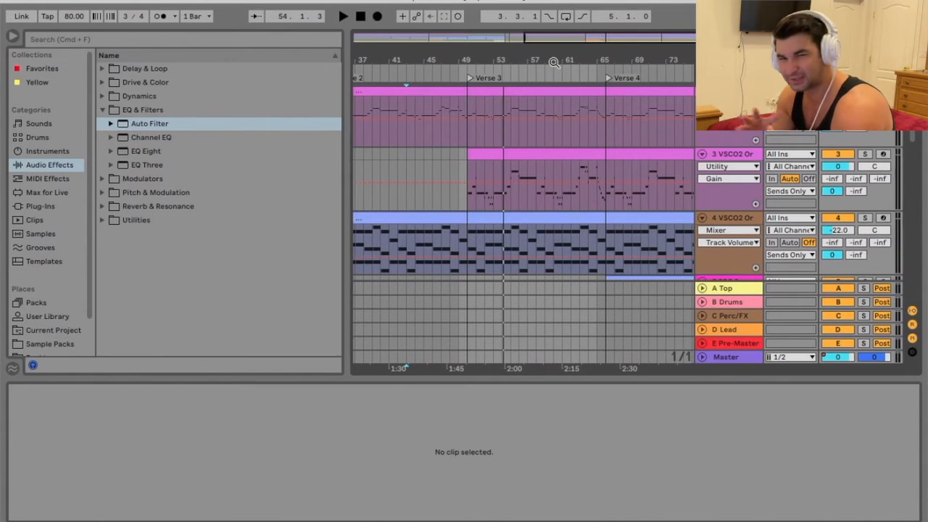
pyautogui.moveTo(506, 174)
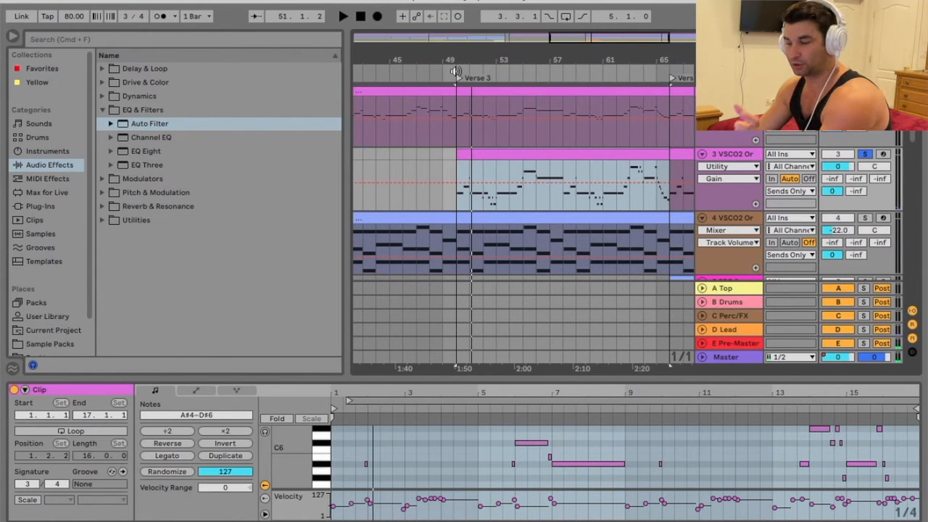
# - Export the track-3 melody clip via Export MIDI Clip, saving it as 1.mid on the Desktop
pyautogui.rightClick(508, 159)
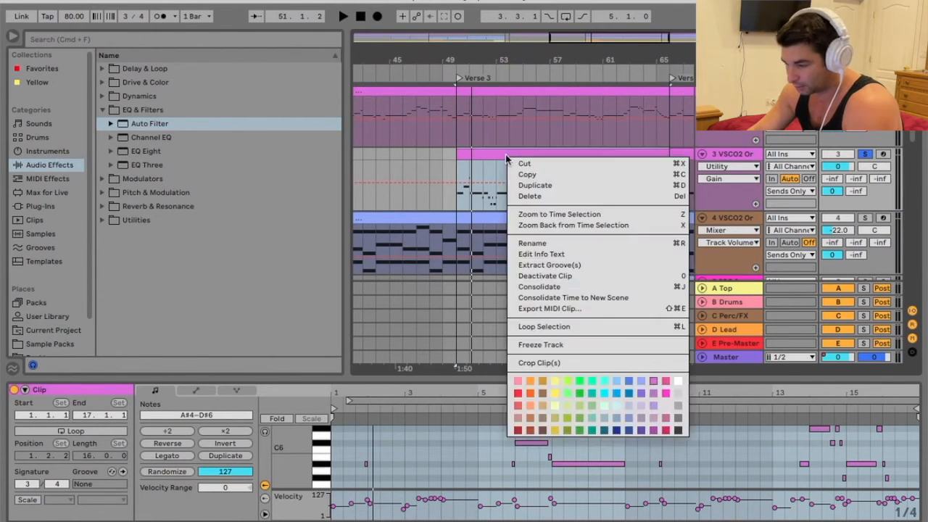
pyautogui.moveTo(558, 307)
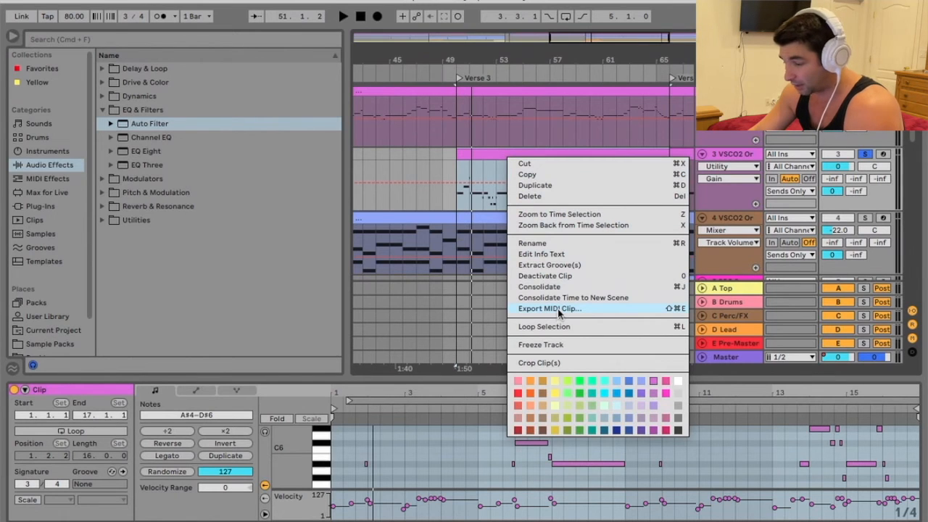
pyautogui.click(548, 308)
pyautogui.write('1')
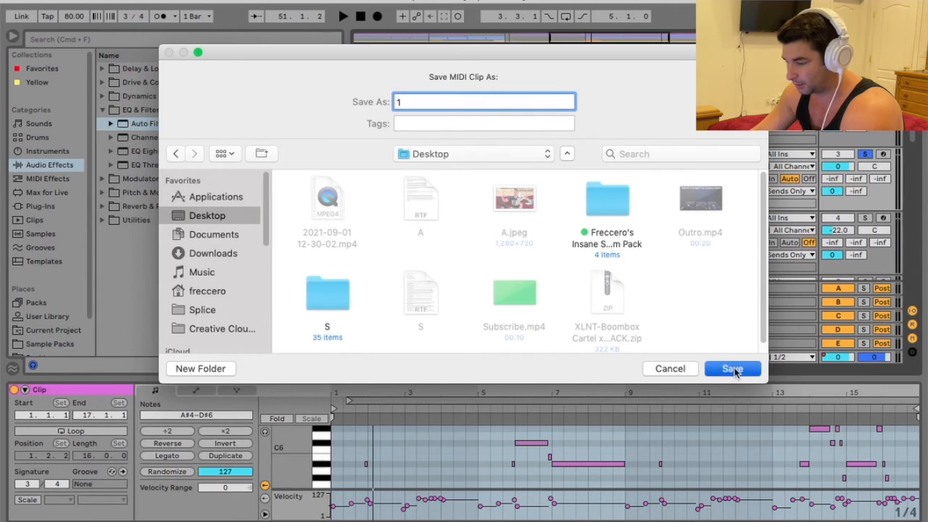
pyautogui.click(730, 368)
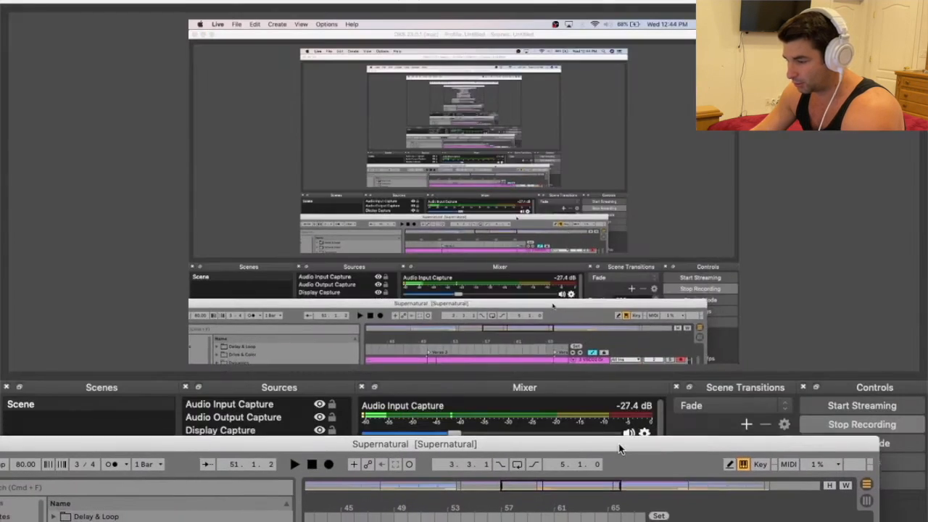